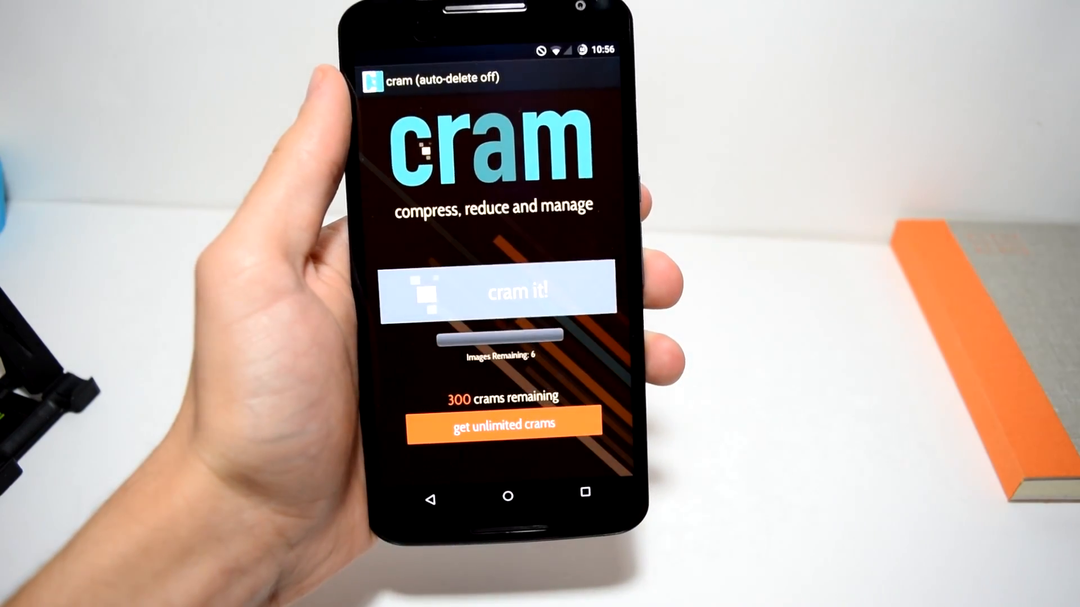
Step: Compress the remaining images with 'cram it!', email the reduced photos, and open the email in Gmail
click(497, 290)
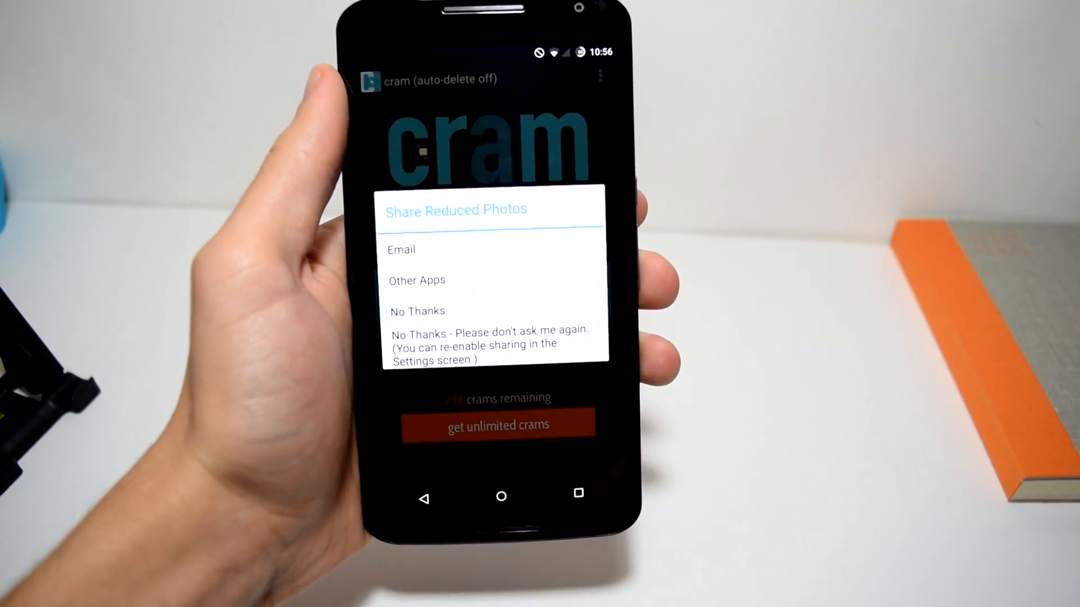
click(416, 280)
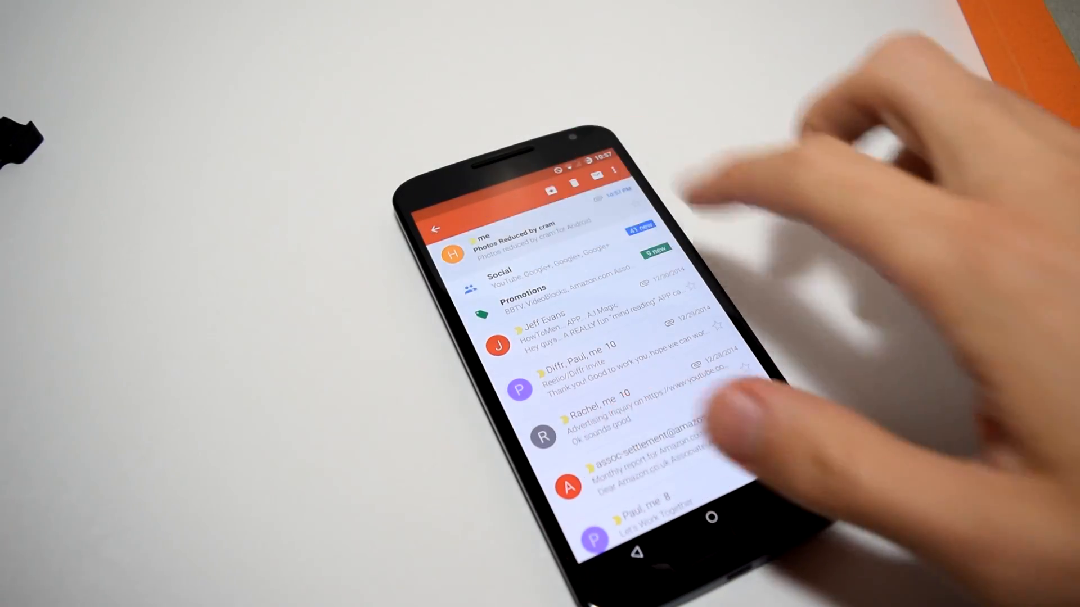
click(513, 245)
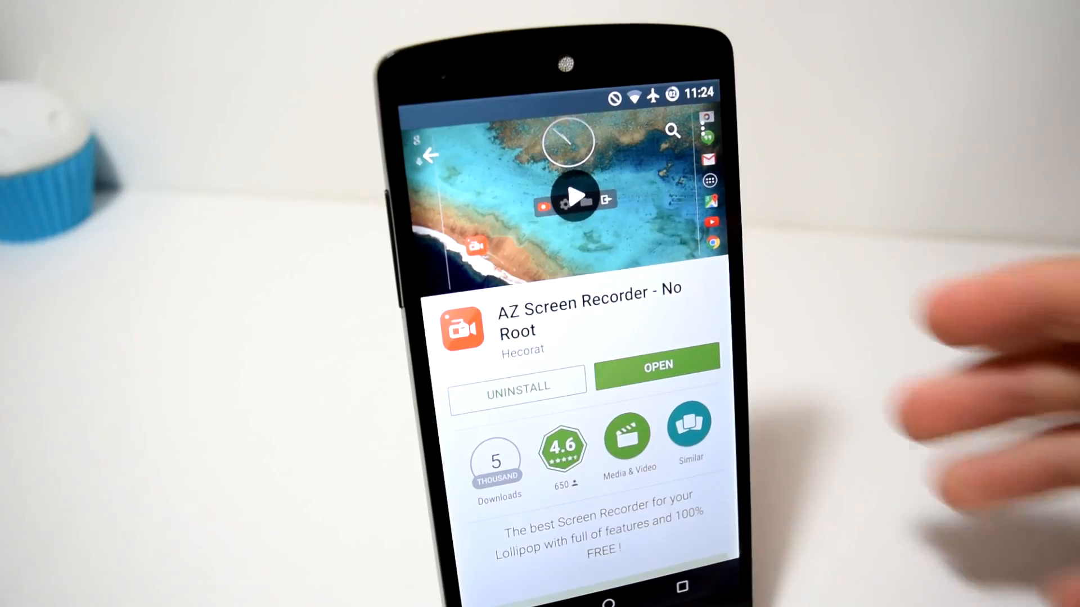
Step: Open a recording from the AZ Screen Recorder overlay and dismiss the 'Can't play this video' notice
scroll(down, 3)
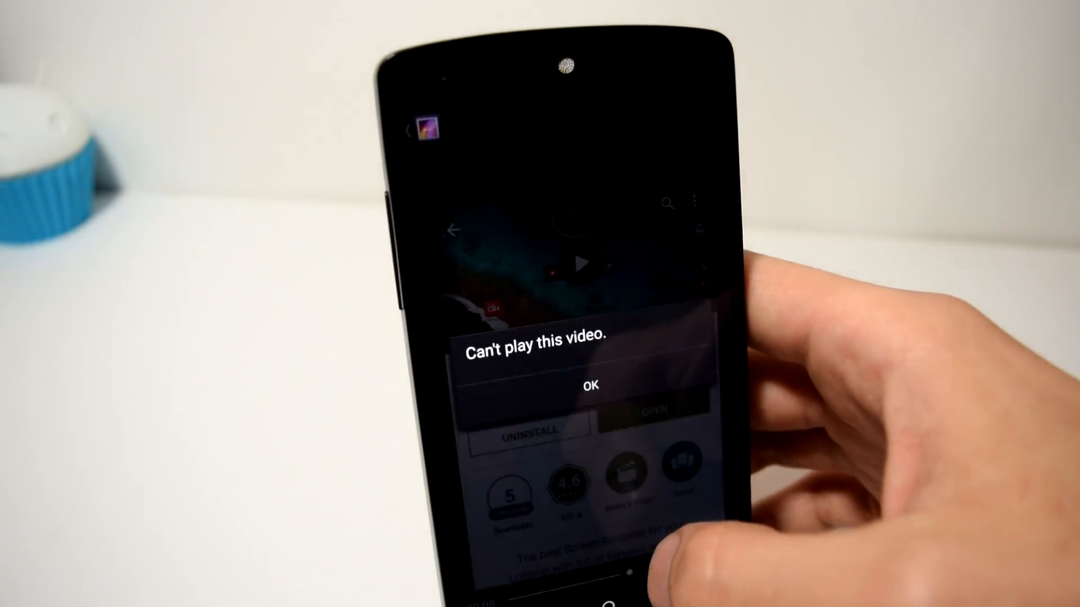
click(589, 386)
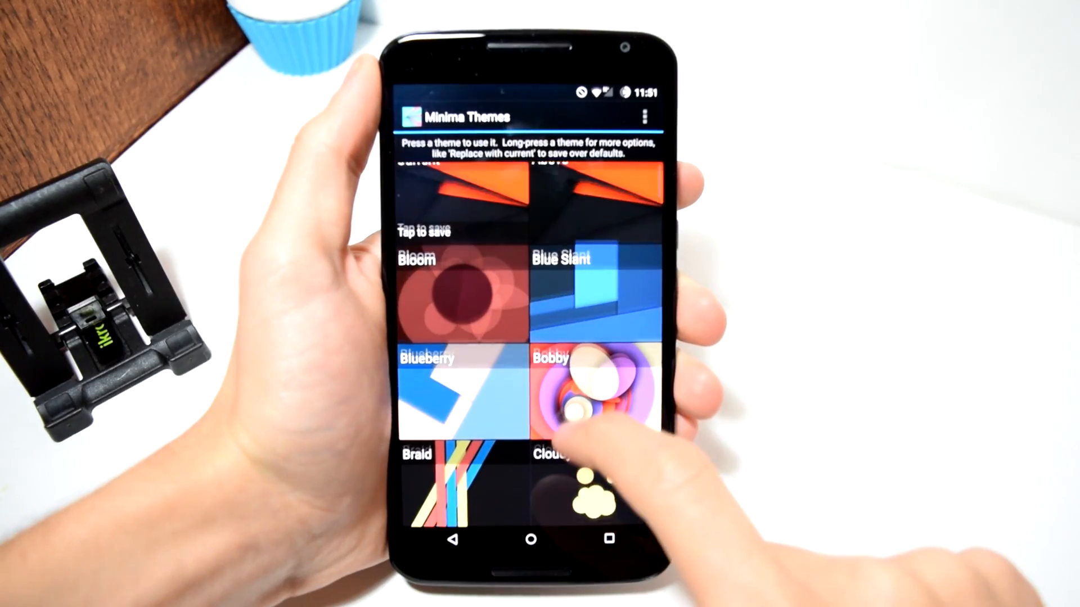
Step: Apply the Bobby theme from the Minima theme grid as the wallpaper
click(585, 399)
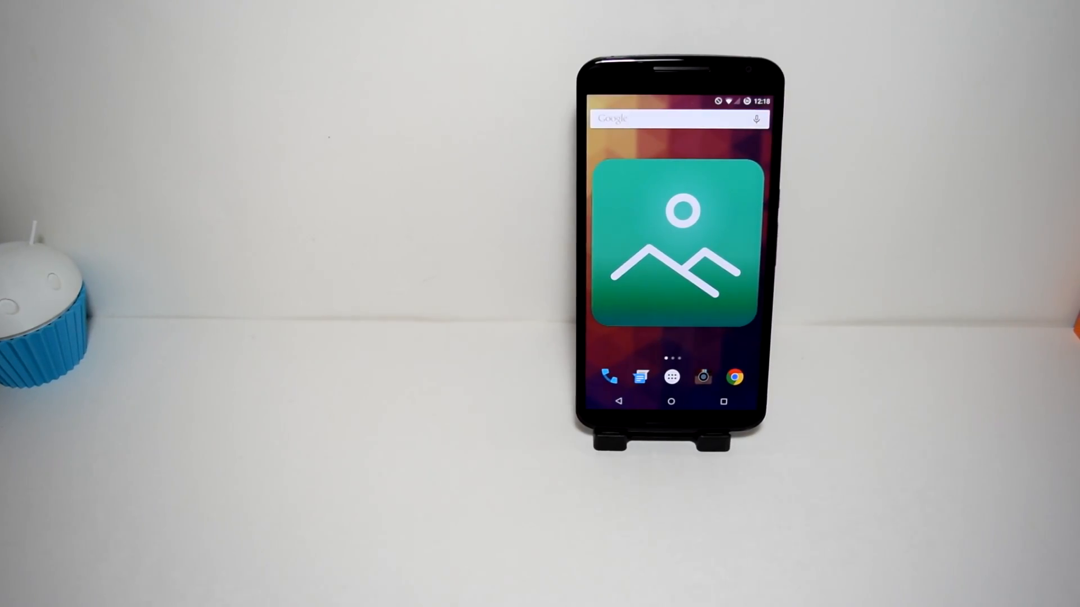
Step: Launch Piktures, switch from Wallbase to the Camera album, and show it as a January 2015 calendar
click(678, 237)
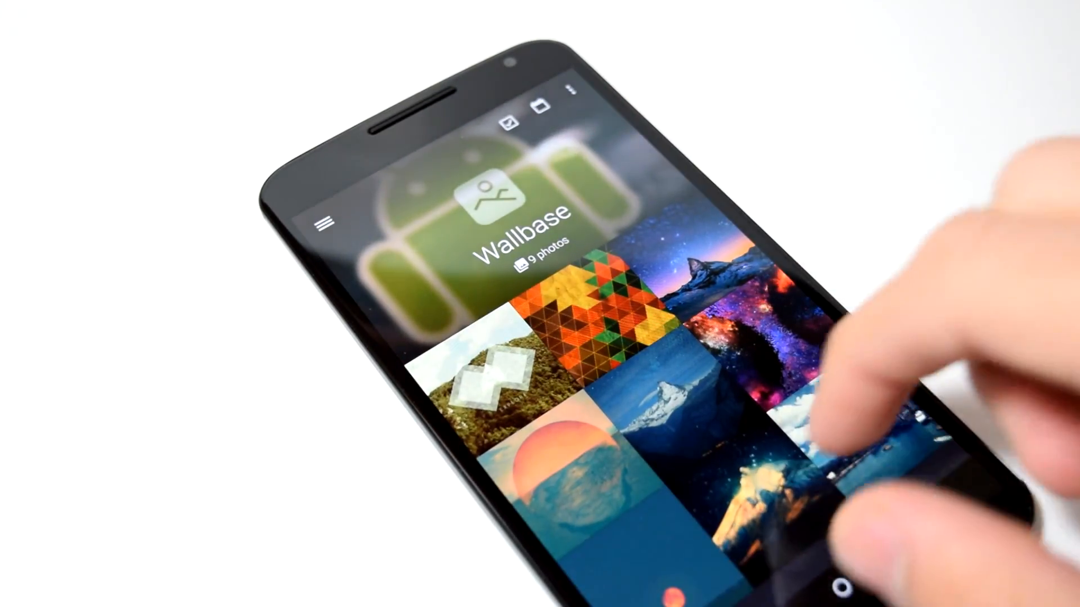
click(537, 475)
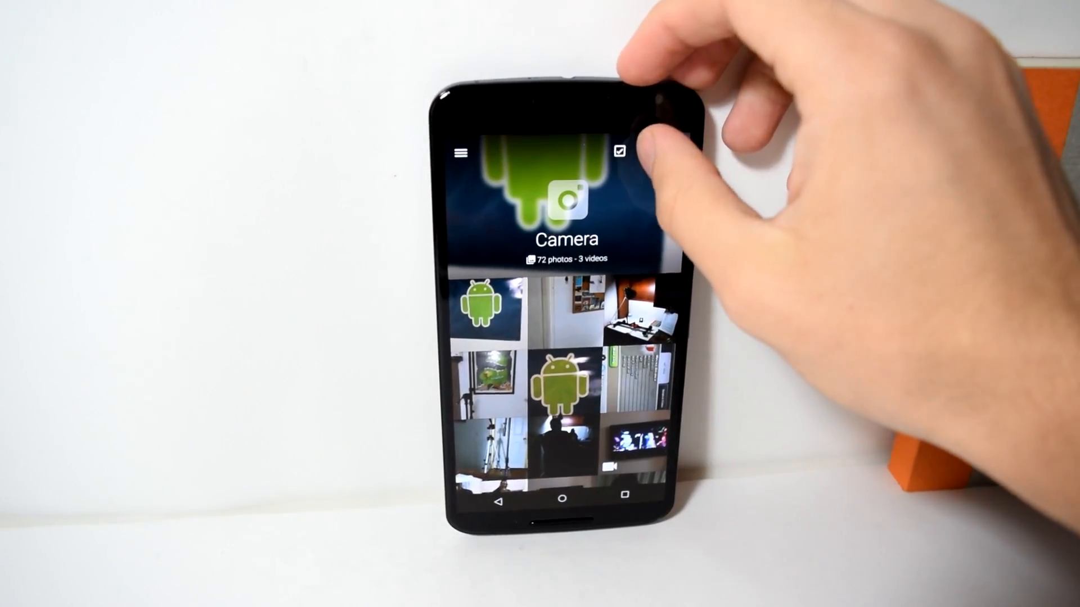
click(619, 151)
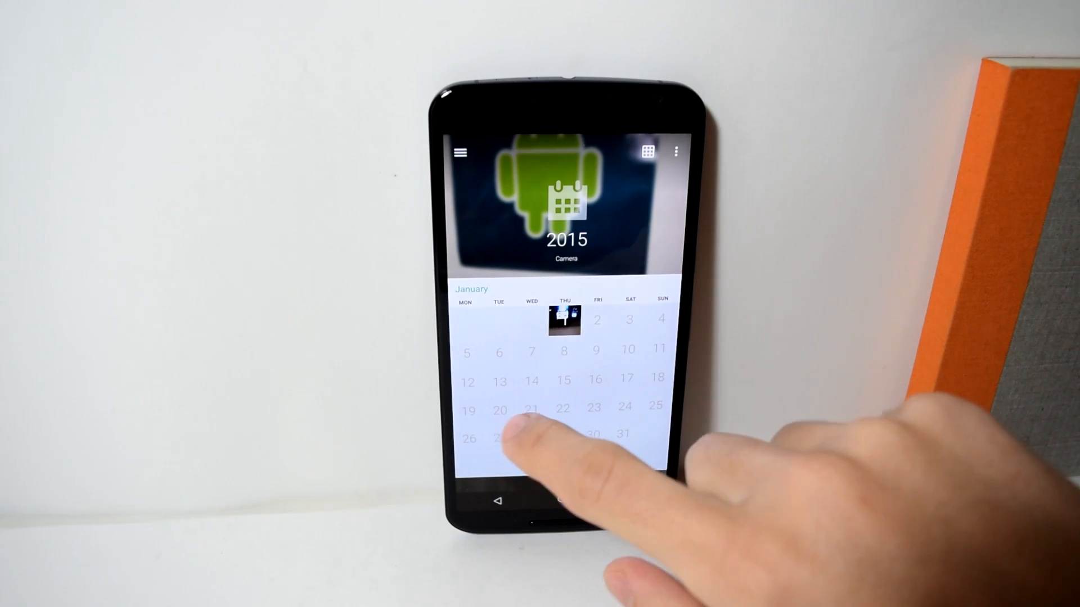
scroll(down, 3)
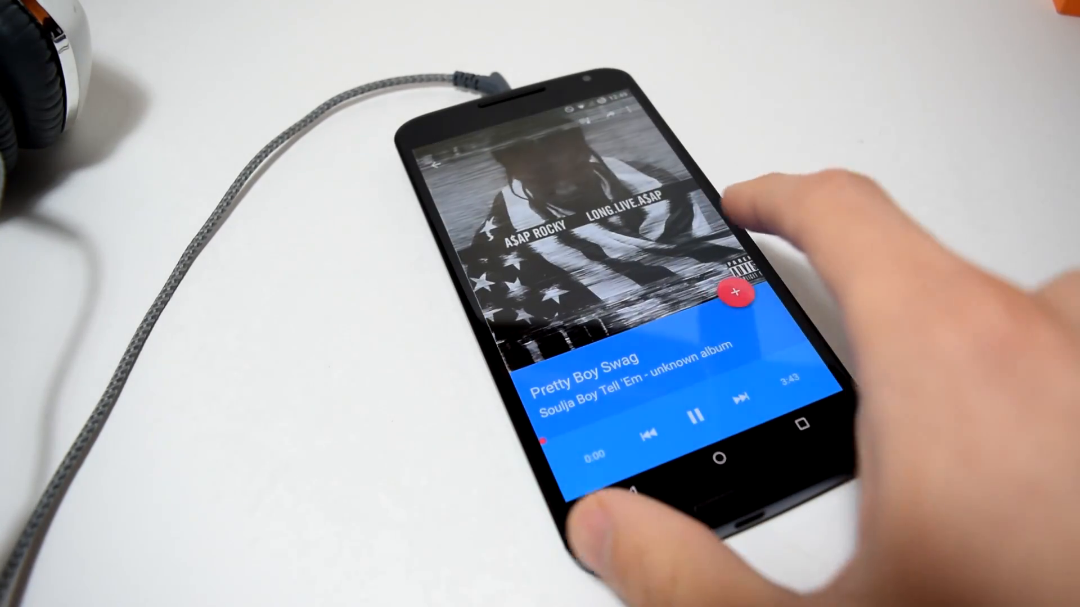
Step: Choose which categories appear as library tabs in Shuttle's Choose Tab Items setting
click(737, 398)
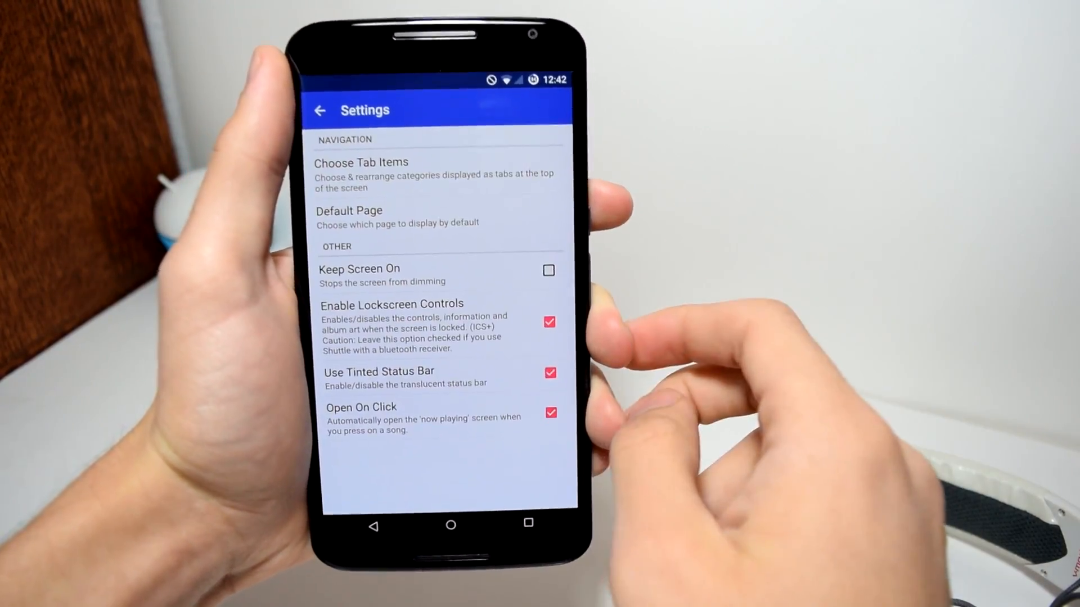
click(361, 169)
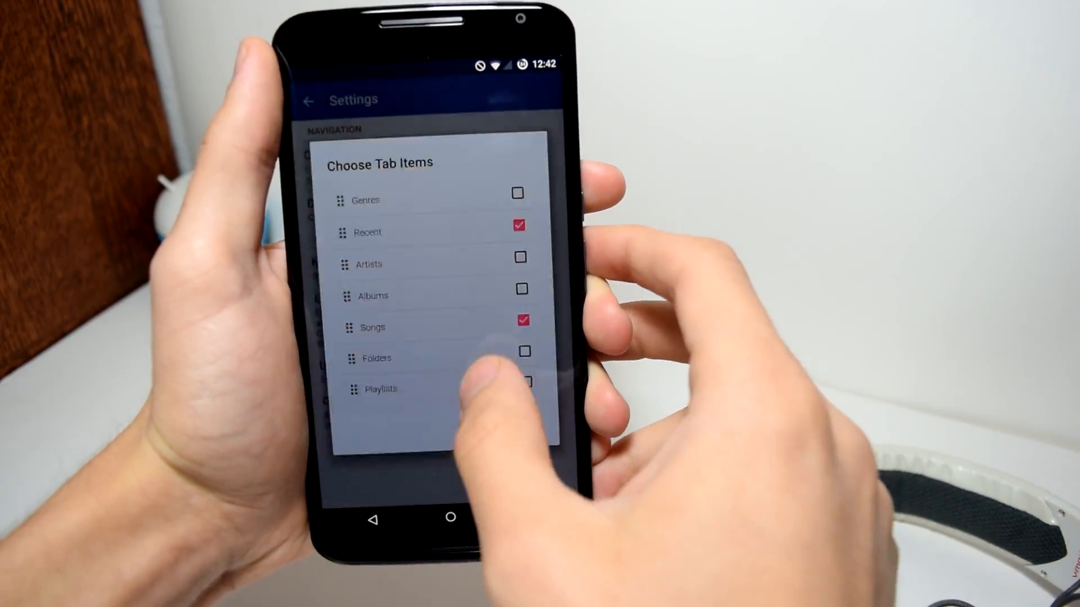
click(508, 285)
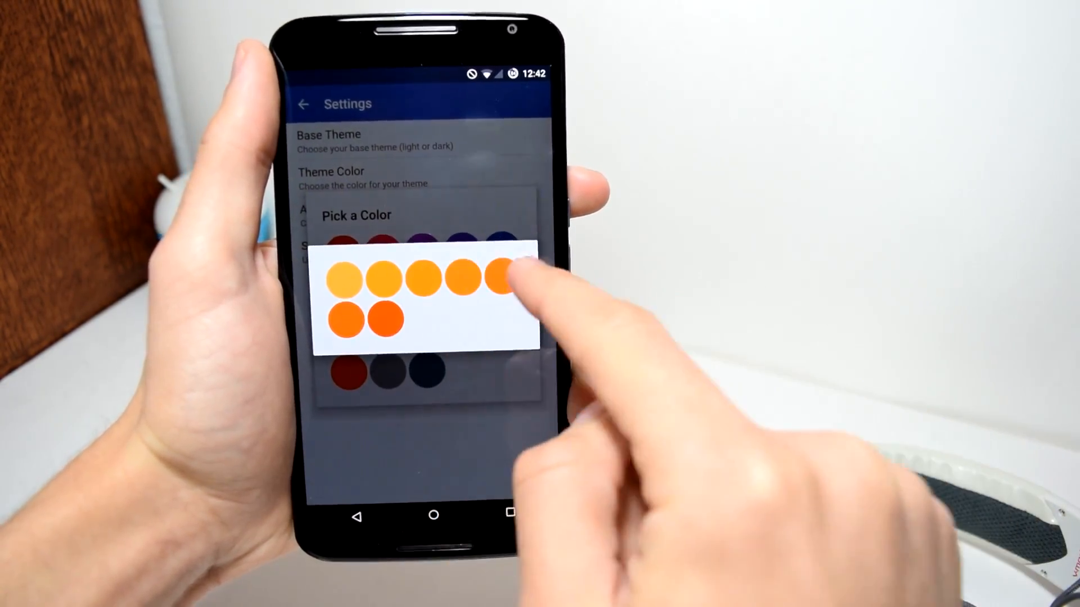
Step: Set Shuttle's theme colour to orange and open the now-playing song's overflow menu
click(499, 277)
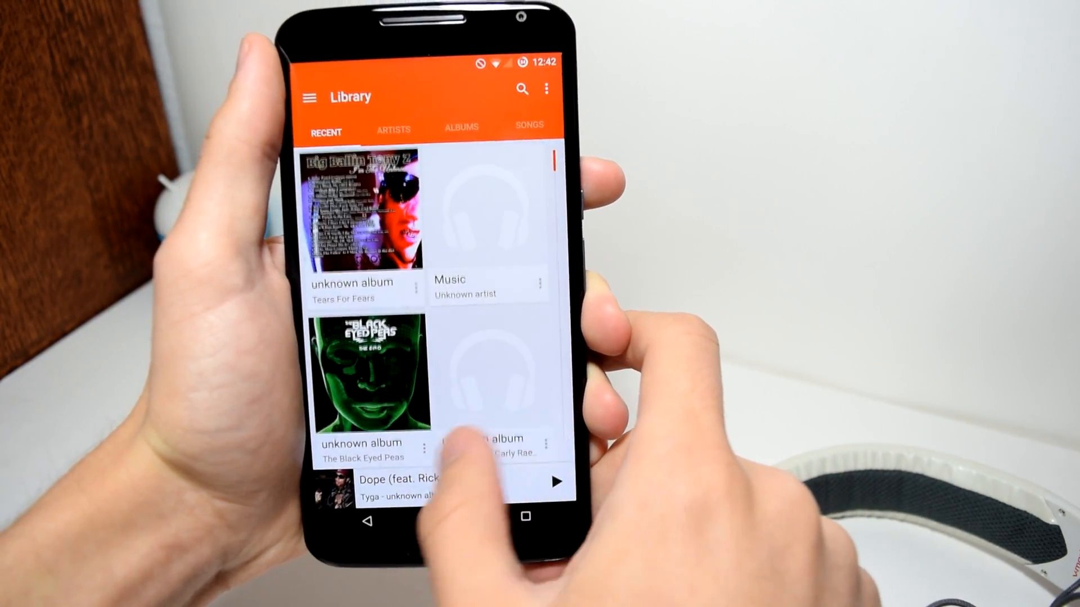
click(528, 125)
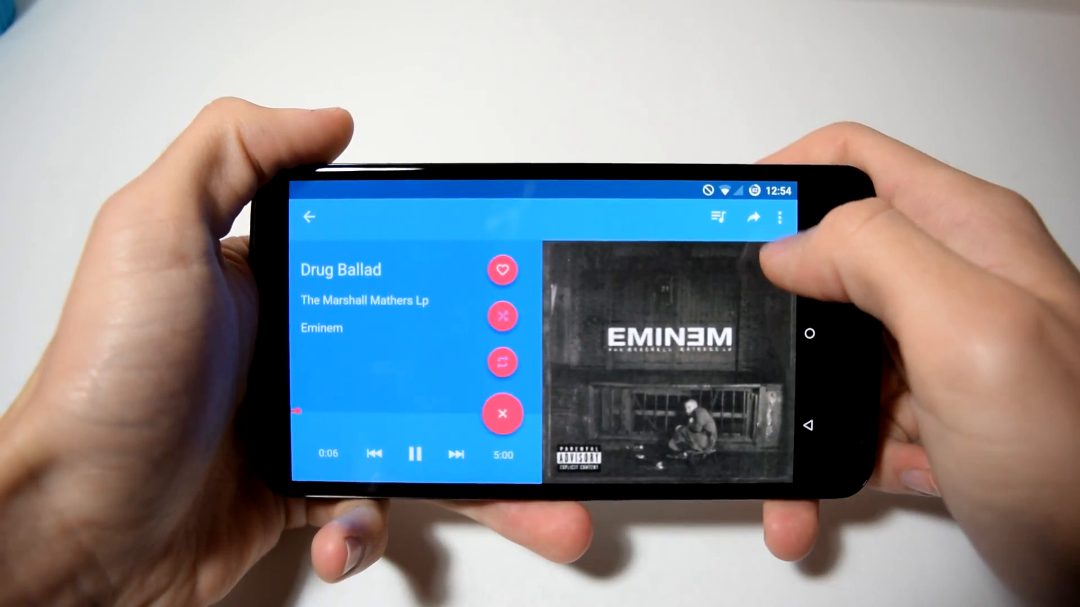
click(780, 218)
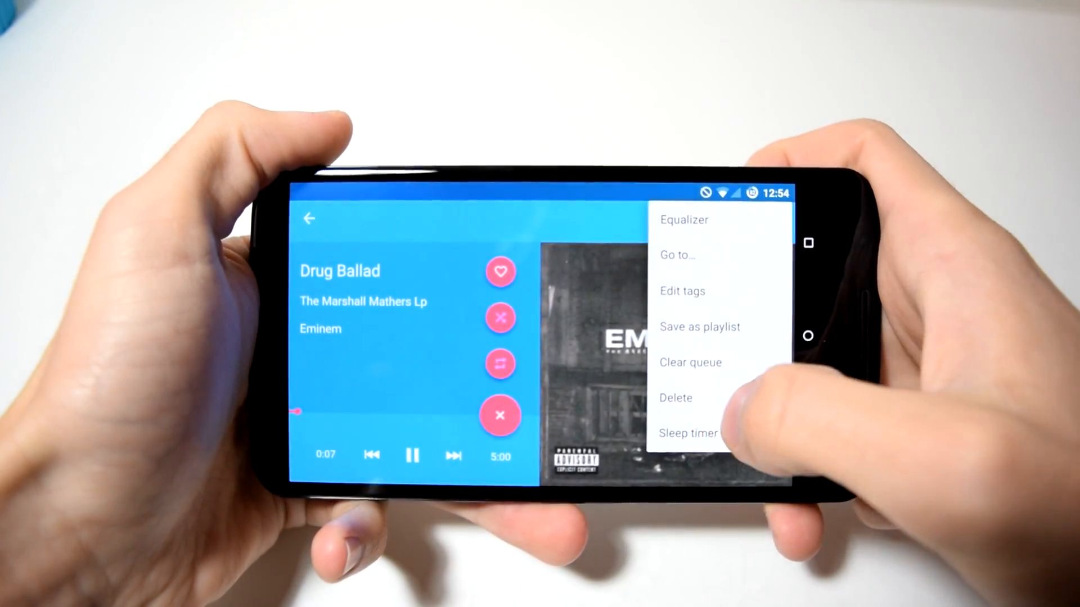
click(686, 432)
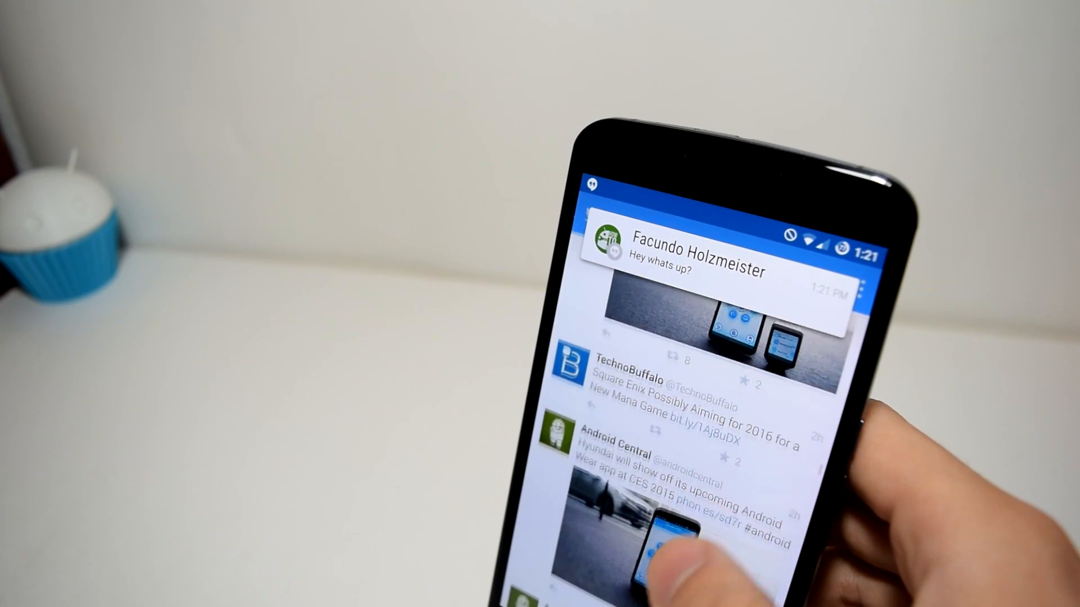
Step: Scroll the Twitter feed while a Hangouts message appears as a Heads Up popup
scroll(down, 3)
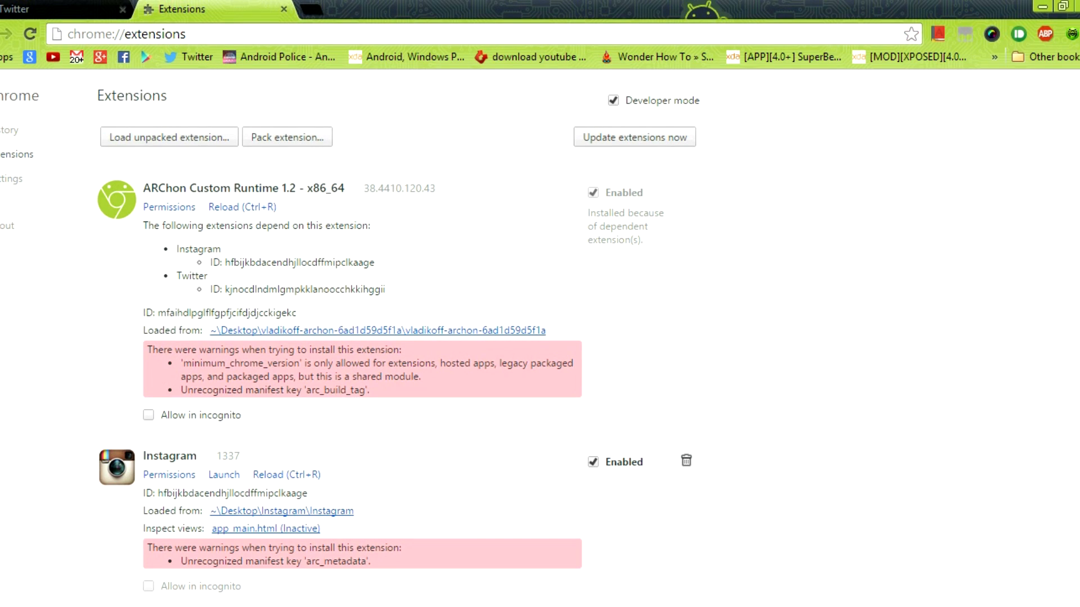
Step: Launch the Instagram extension from chrome://extensions and scroll through its feed
scroll(down, 3)
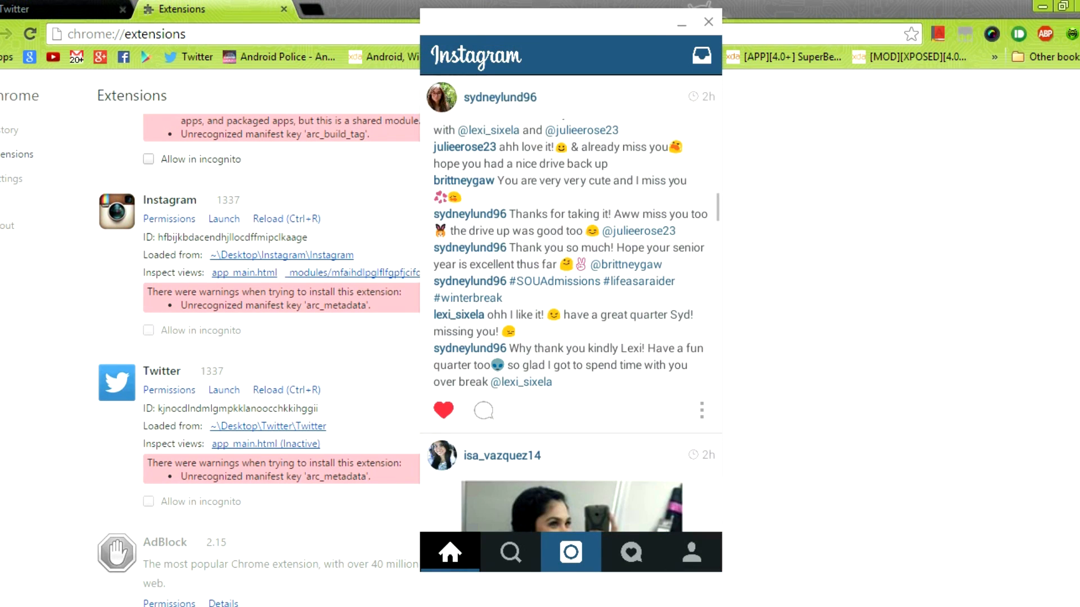
scroll(down, 3)
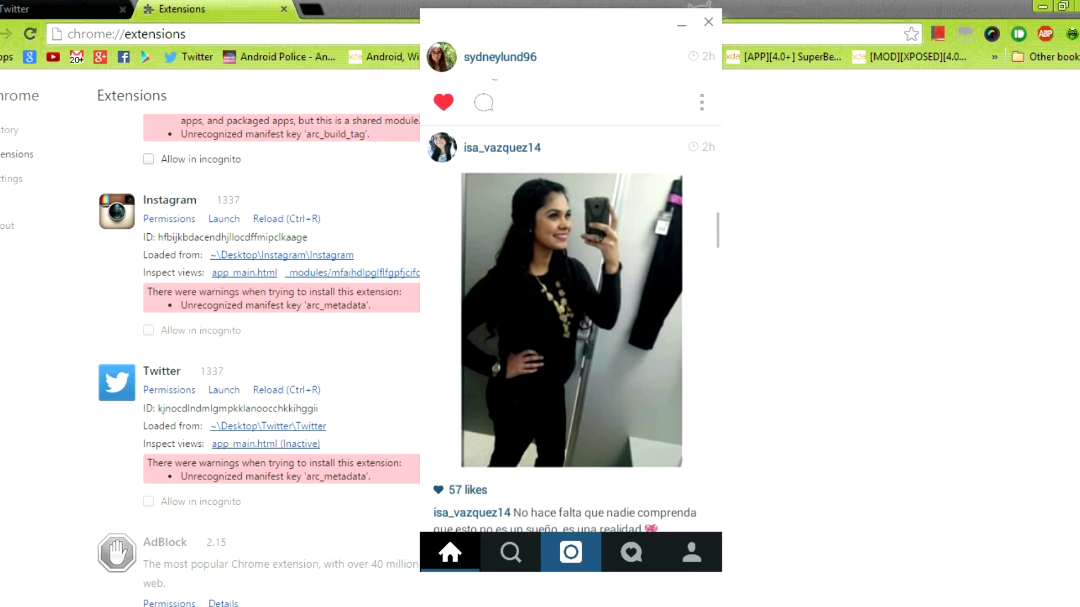
click(484, 102)
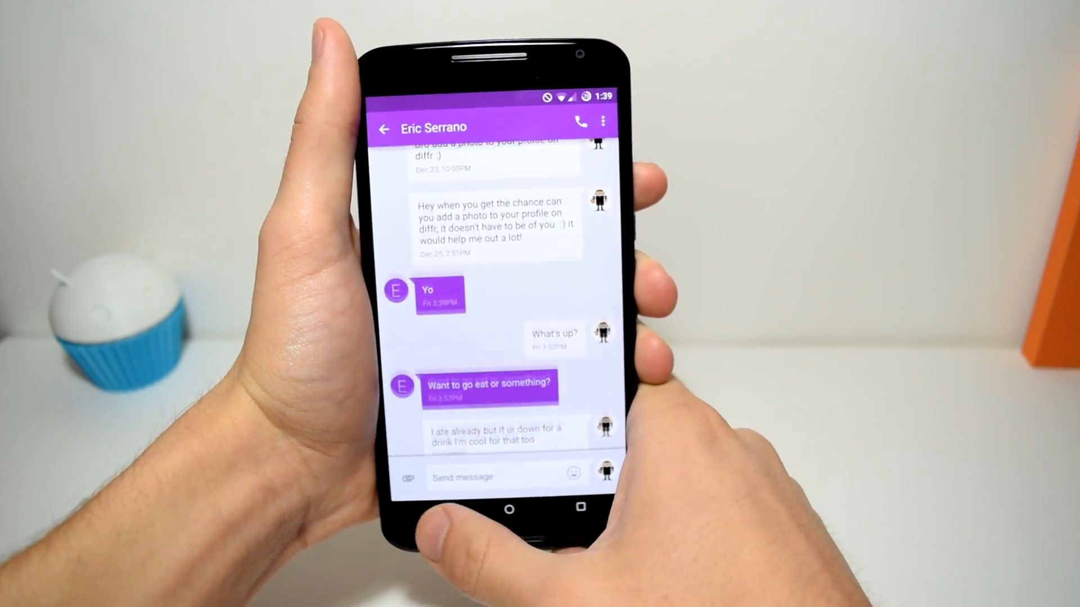
Step: Return to the Messenger conversation list and open a chat thread
click(384, 128)
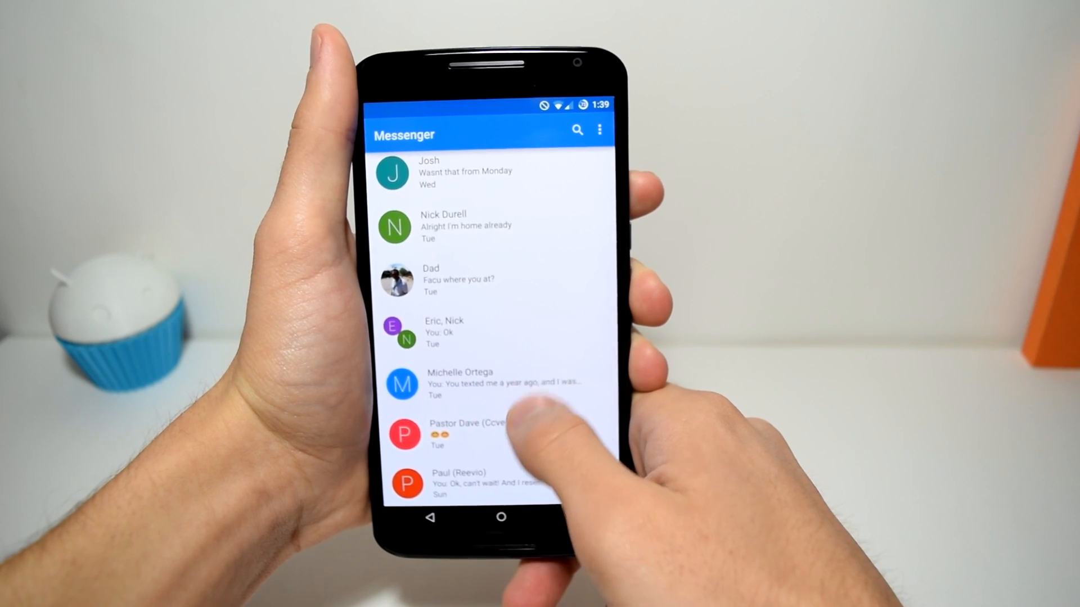
click(444, 228)
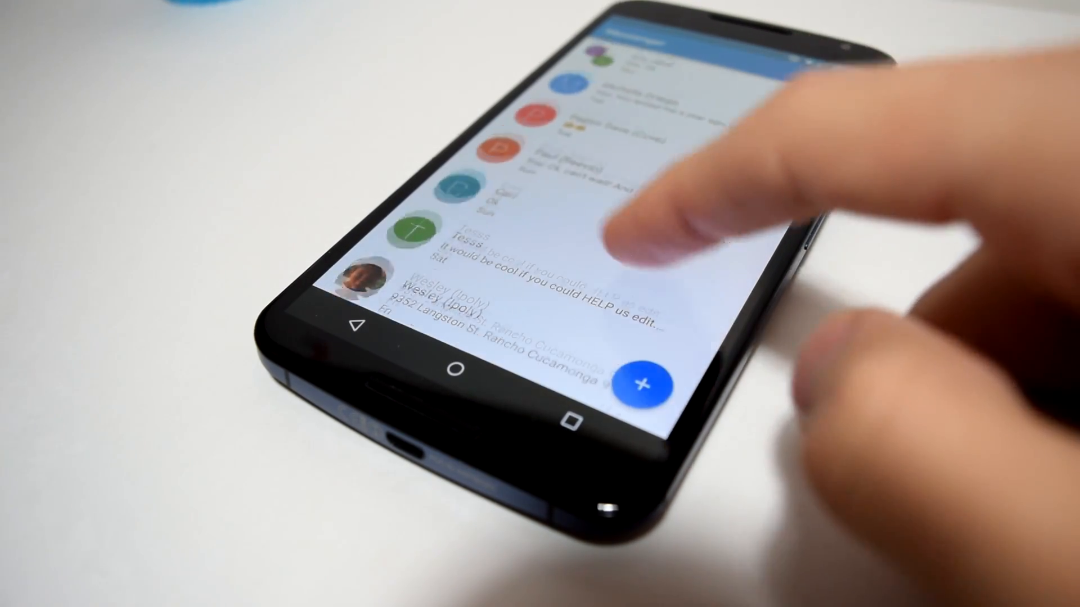
scroll(down, 3)
text(Hi to u)
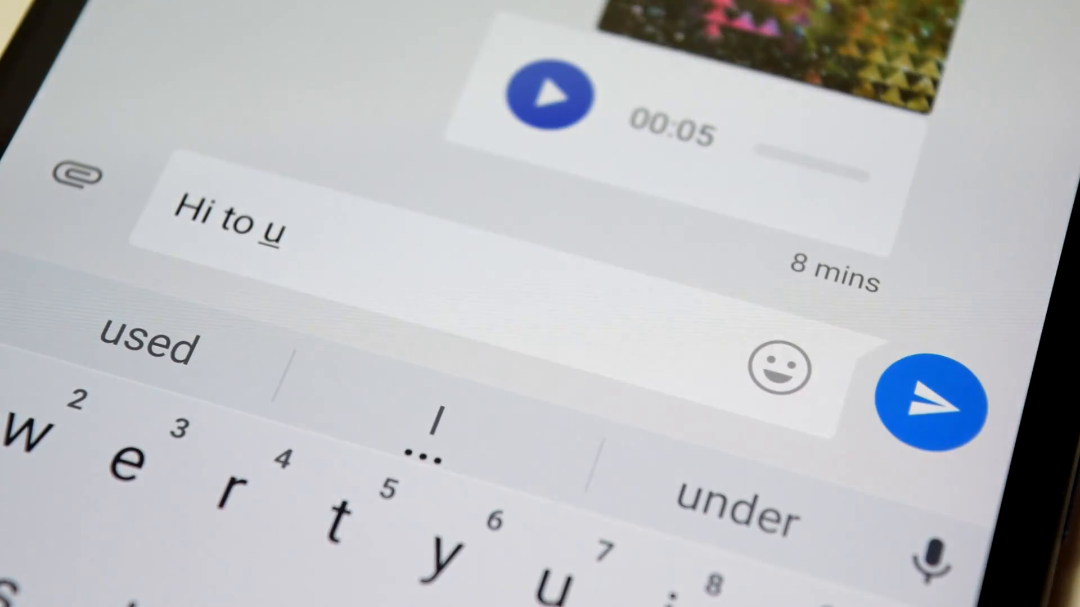
Step: Send a gallery photo in the chat, then bring up voice message recording
click(933, 403)
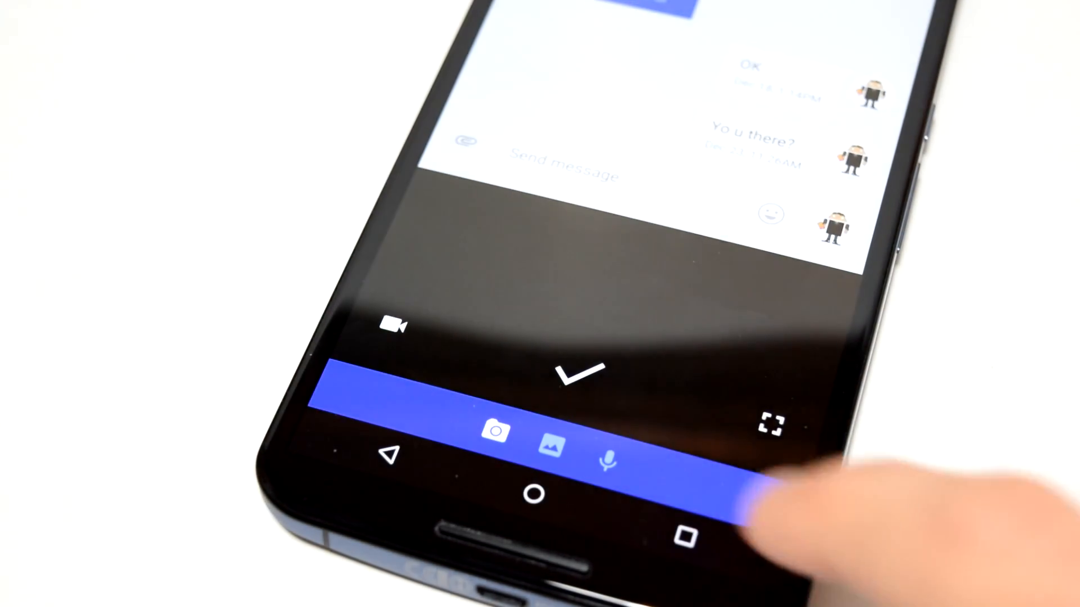
click(552, 447)
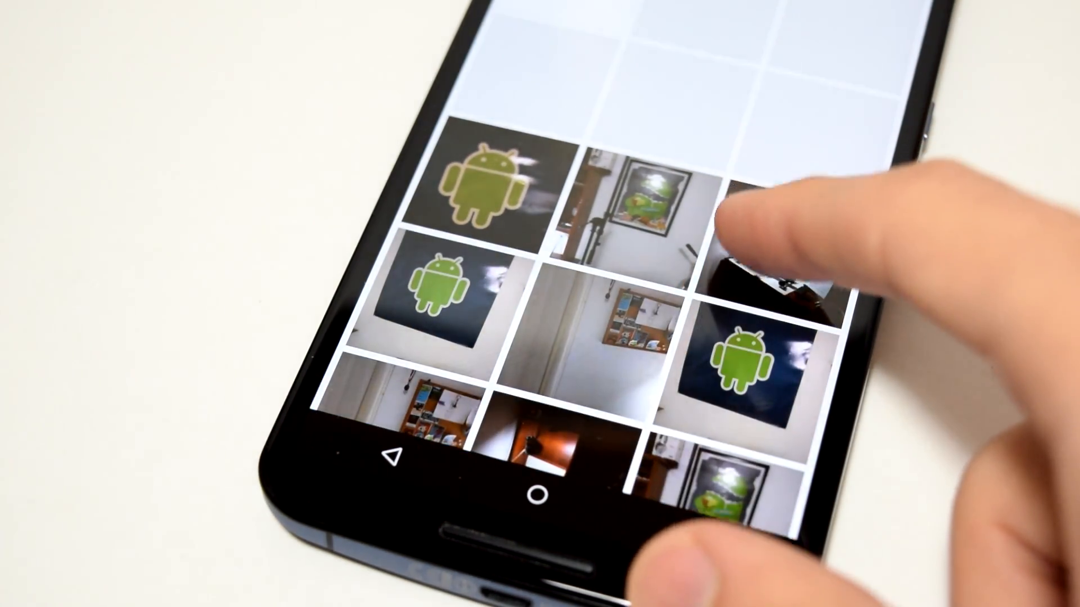
scroll(down, 3)
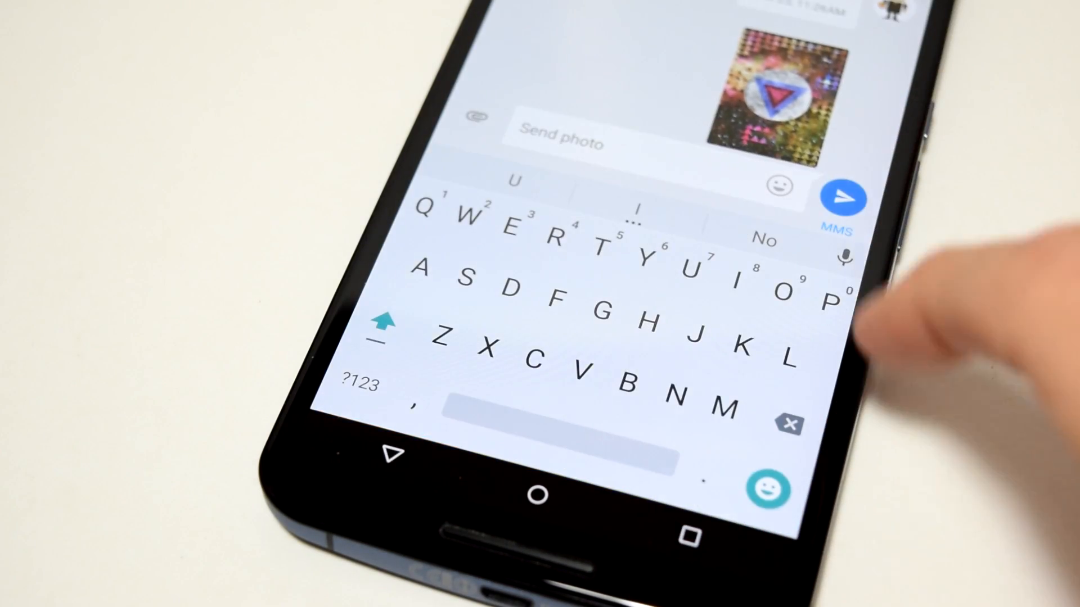
click(843, 201)
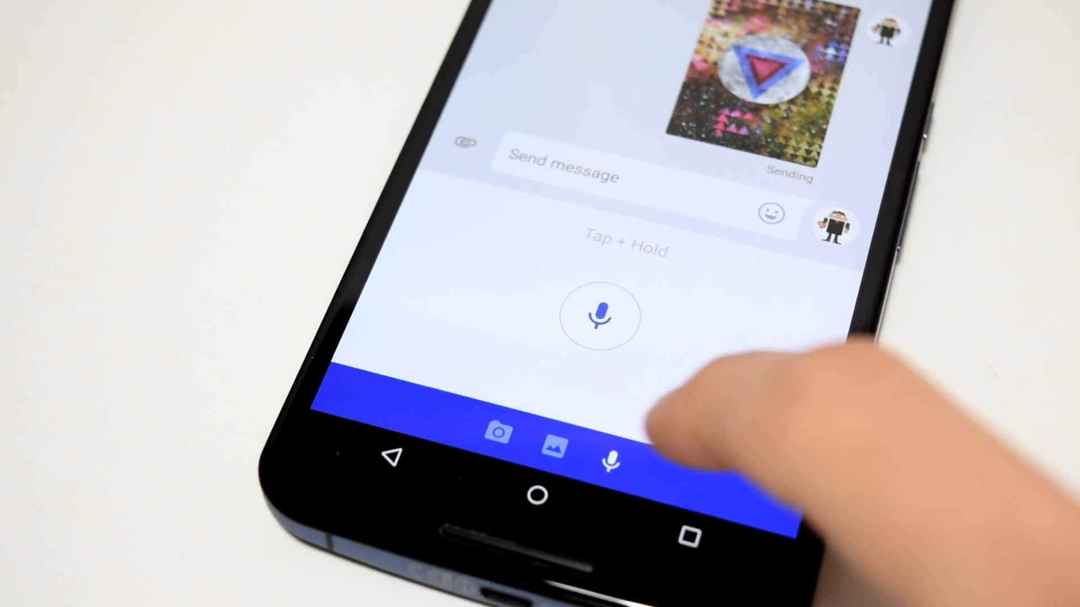
click(602, 317)
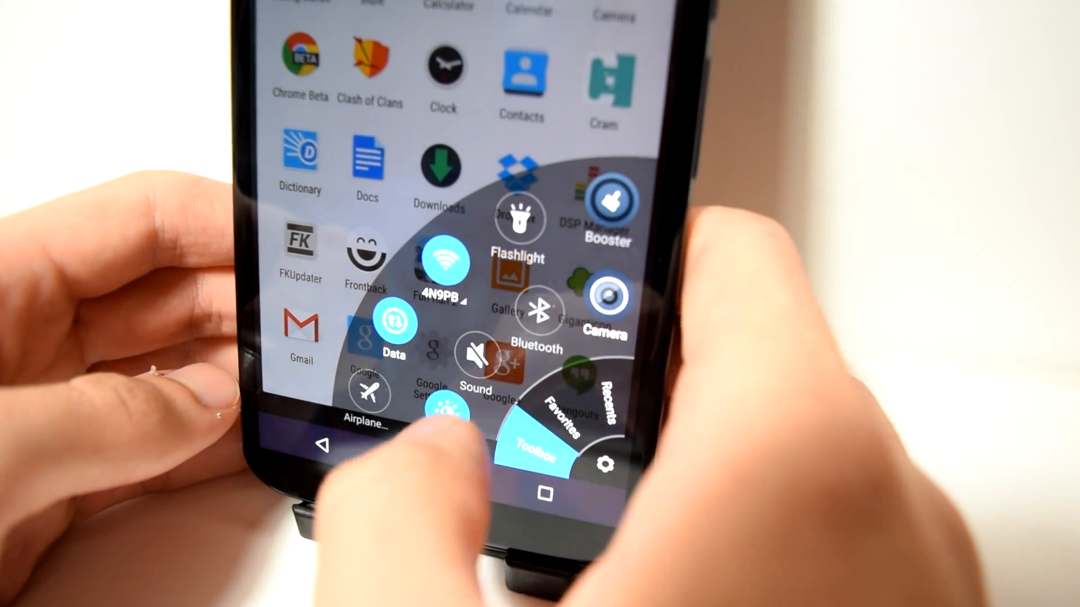
Step: Turn Wi-Fi off and back on from the radial Toolbox toggle
click(443, 265)
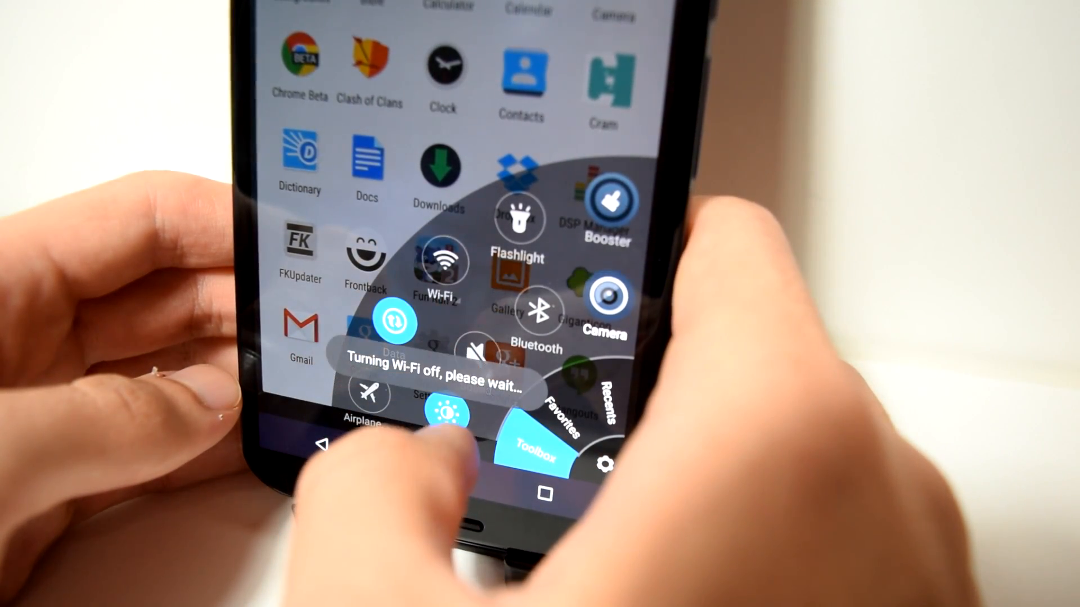
click(442, 265)
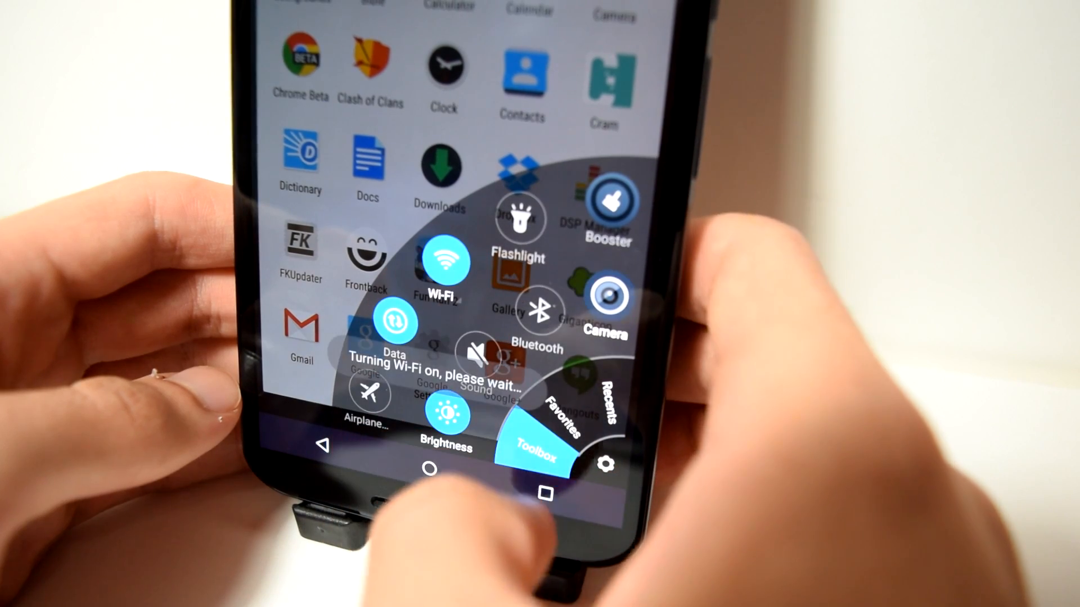